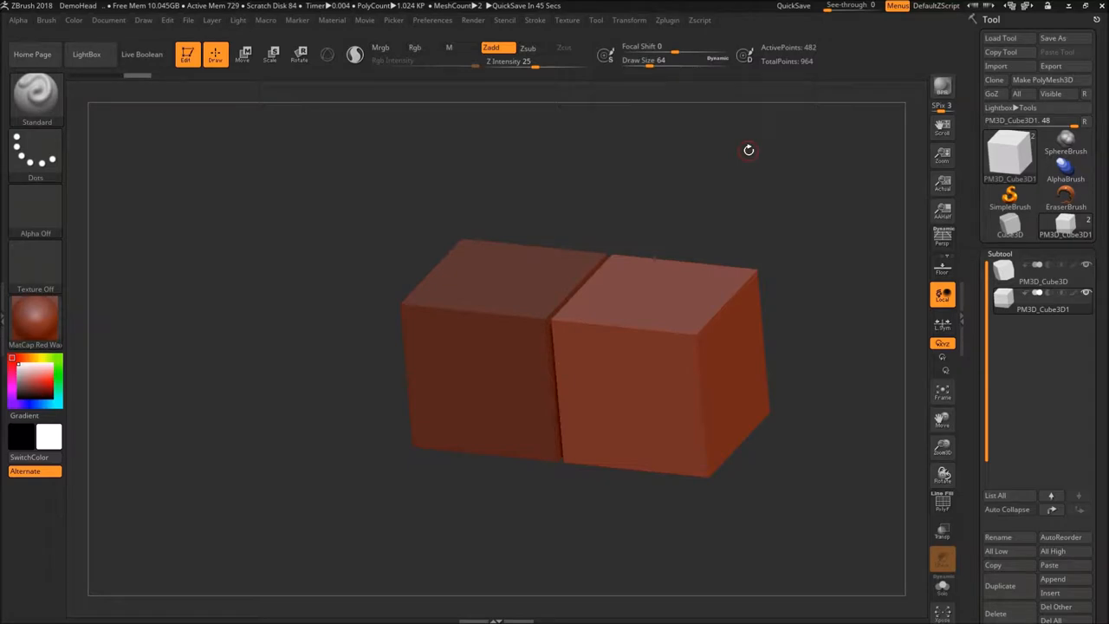
pyautogui.moveTo(327, 55)
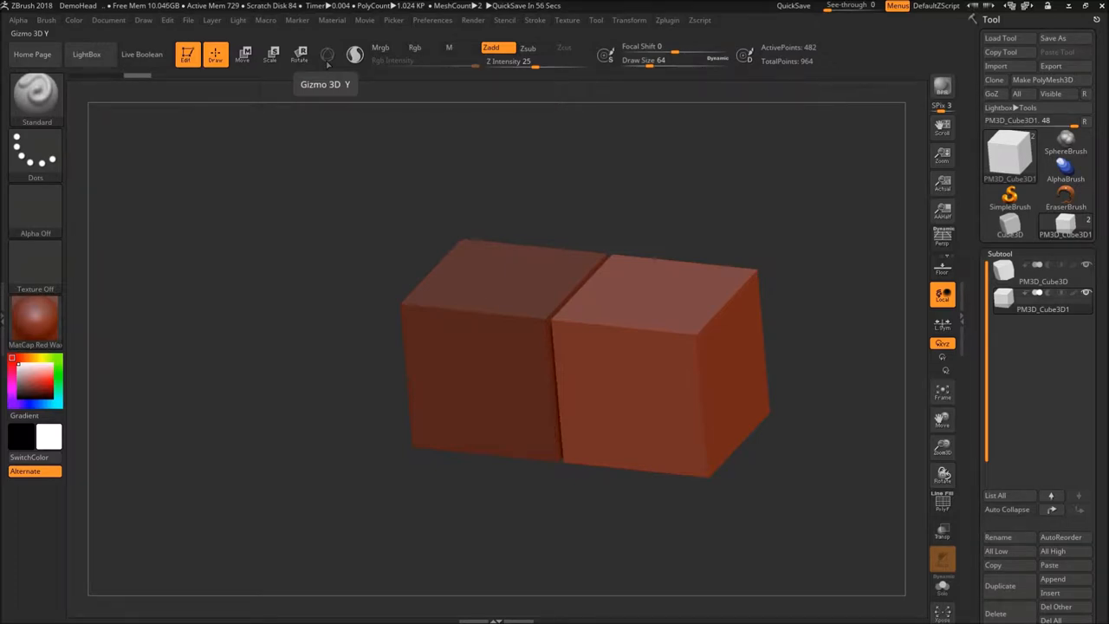
pyautogui.moveTo(379, 121)
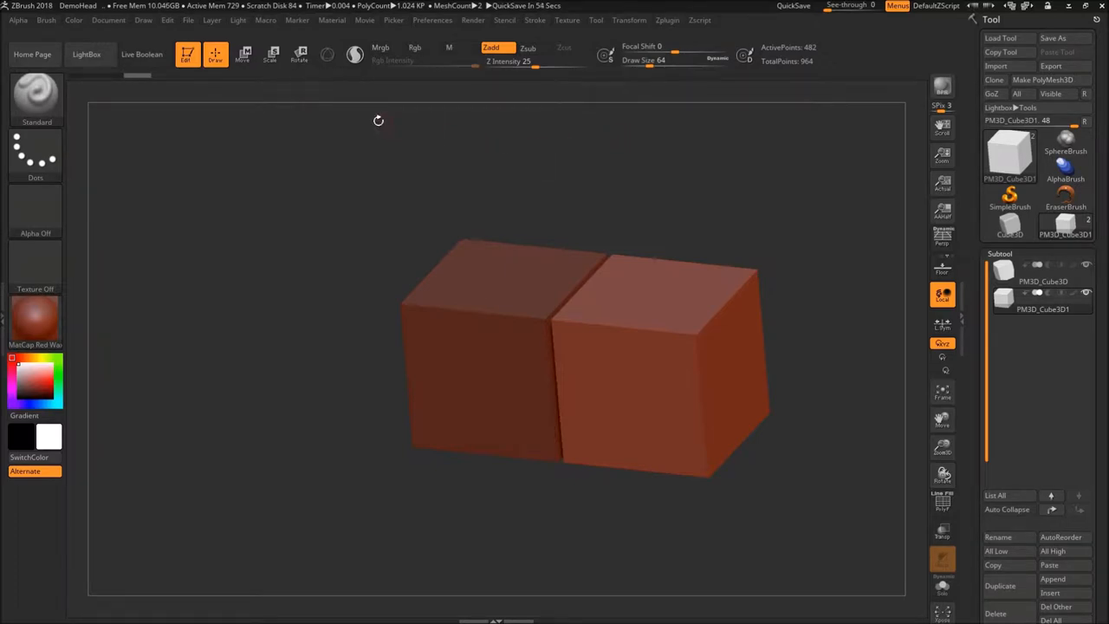
# Orbit the view around the two cubes to see them from an angle.
pyautogui.click(272, 54)
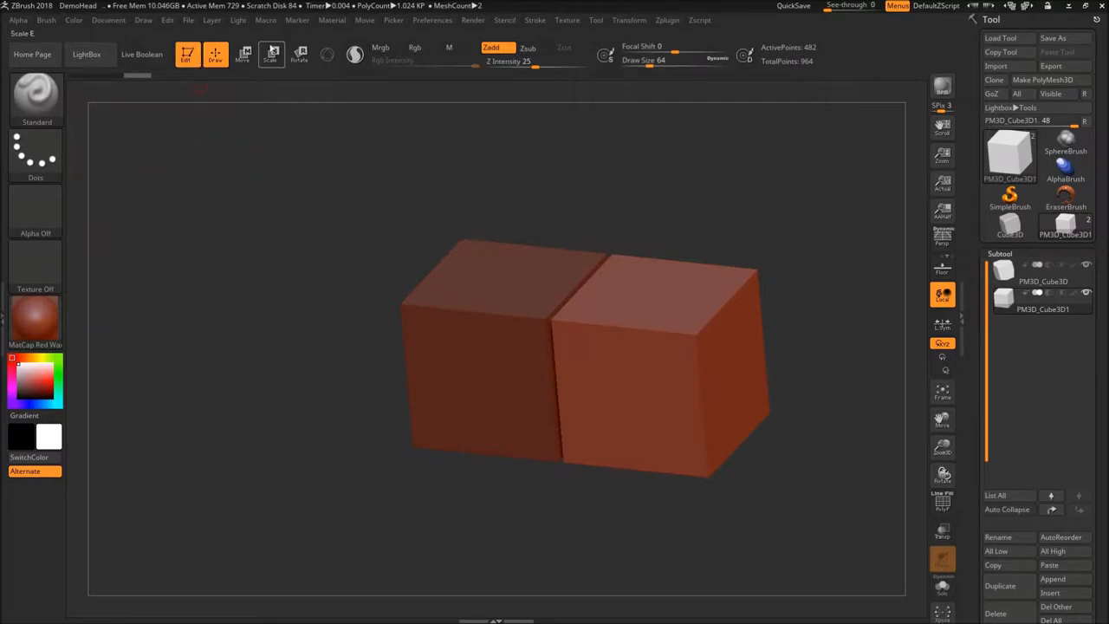
pyautogui.moveTo(215, 53)
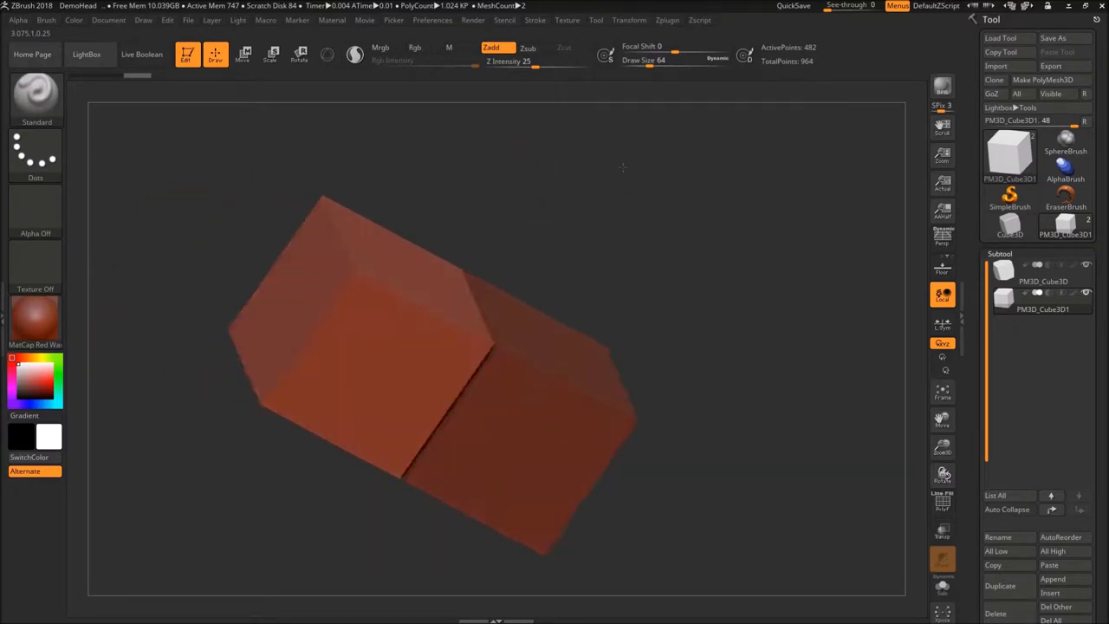
pyautogui.moveTo(407, 389); pyautogui.dragTo(498, 338)
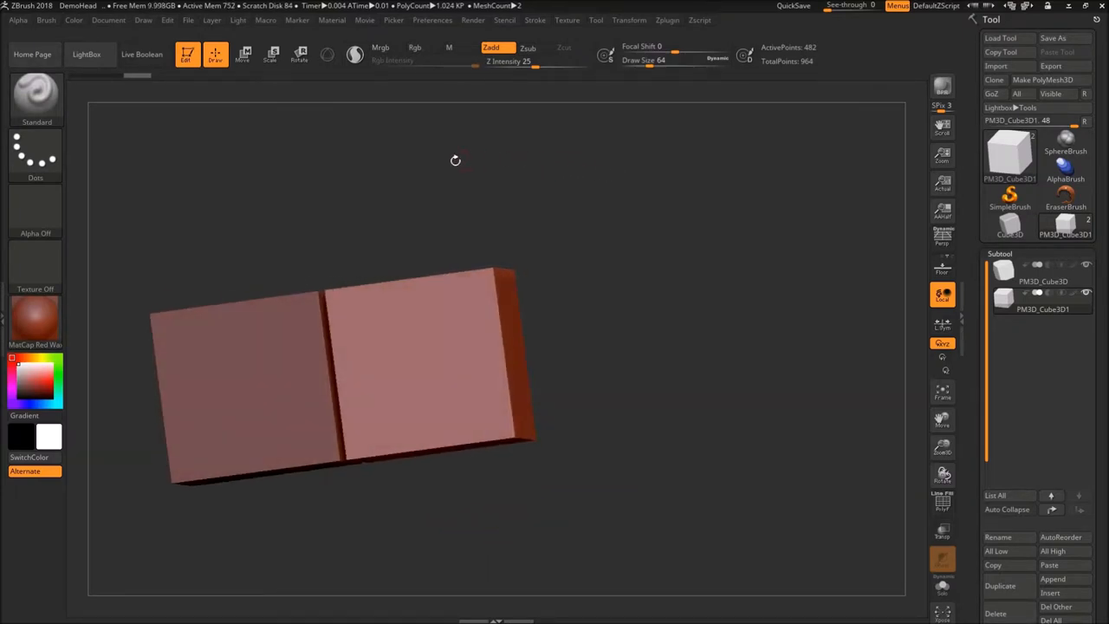
# Tilt and orbit the view from front-on back to an angled look at both cubes.
pyautogui.click(244, 55)
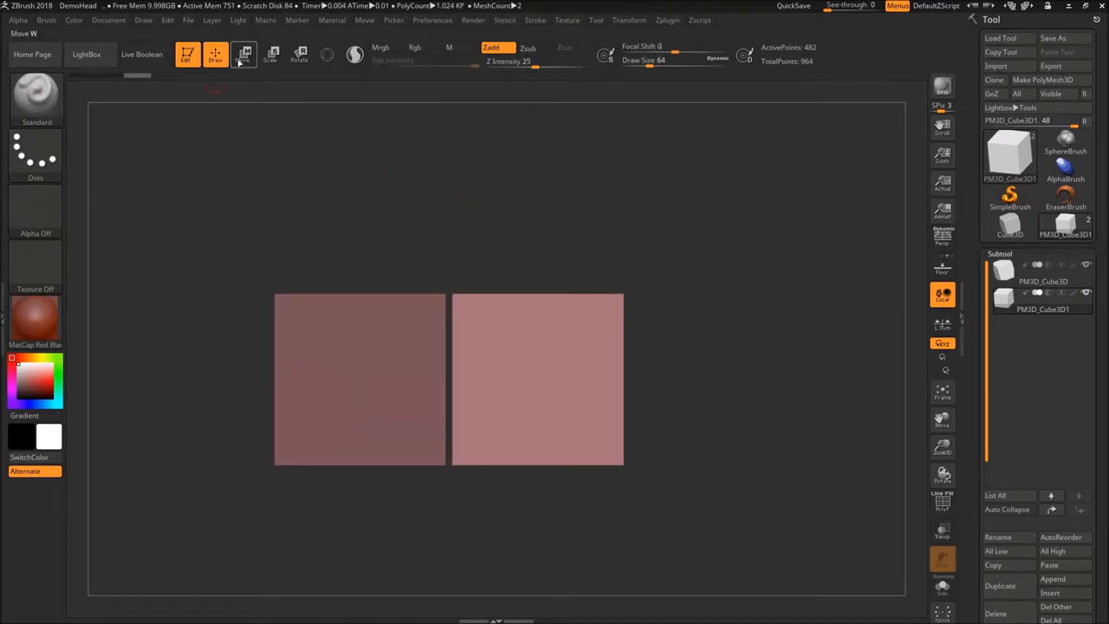
pyautogui.moveTo(214, 55)
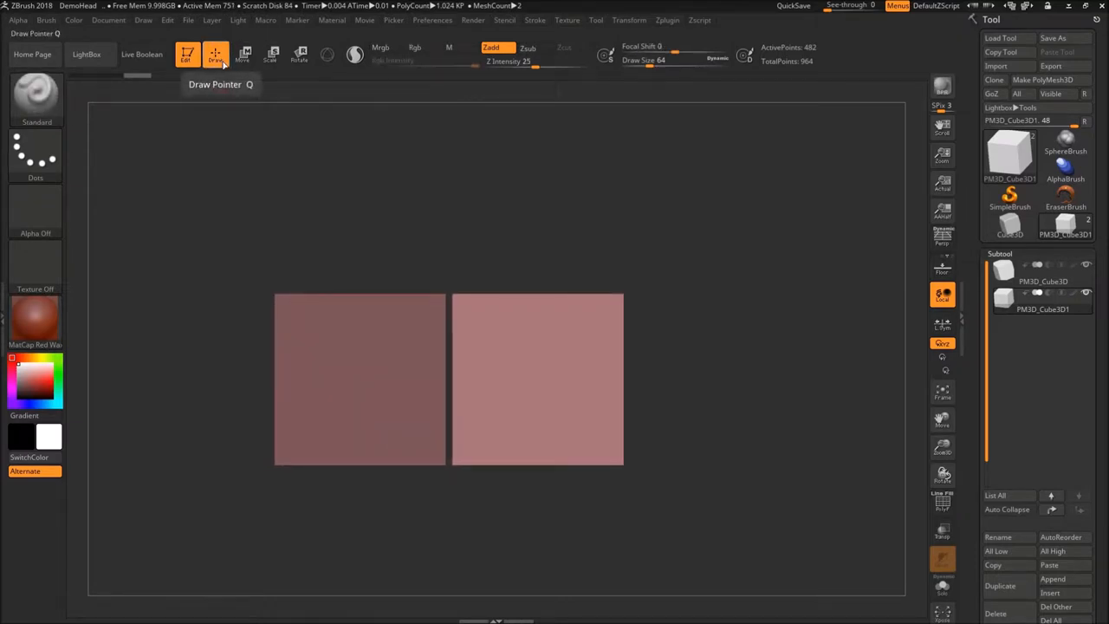
pyautogui.moveTo(563, 276)
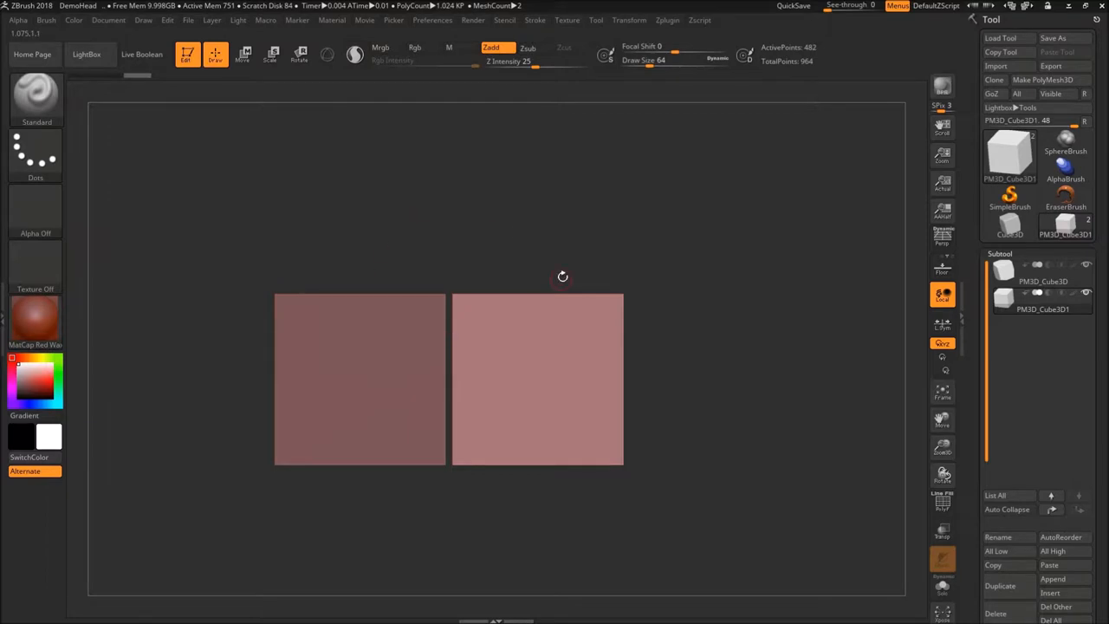
pyautogui.moveTo(562, 275); pyautogui.dragTo(540, 235)
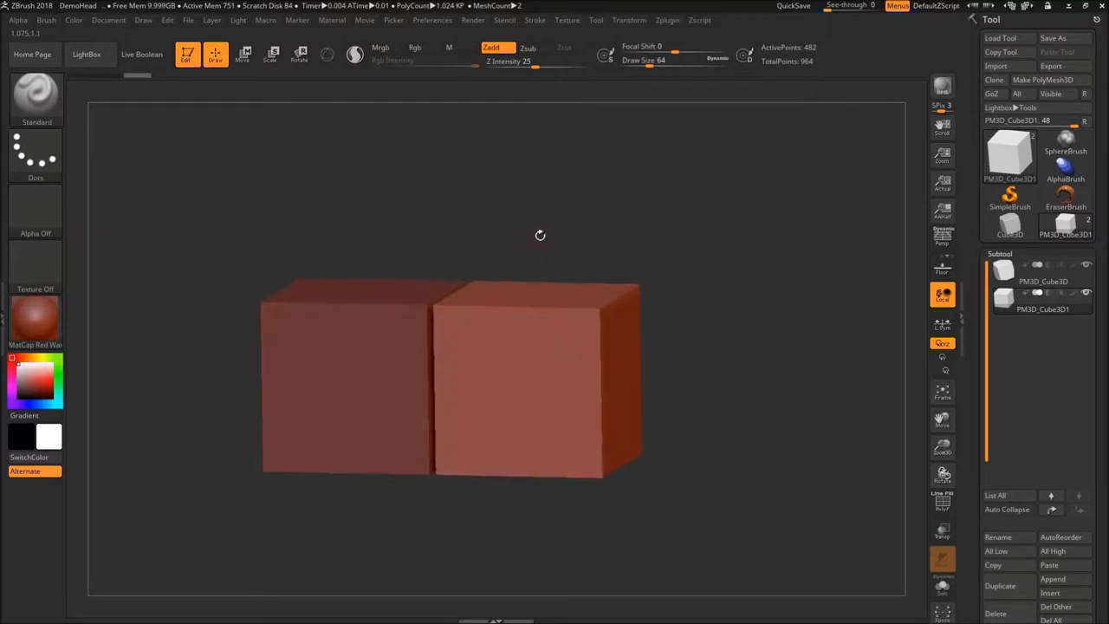
pyautogui.moveTo(539, 235); pyautogui.dragTo(425, 169)
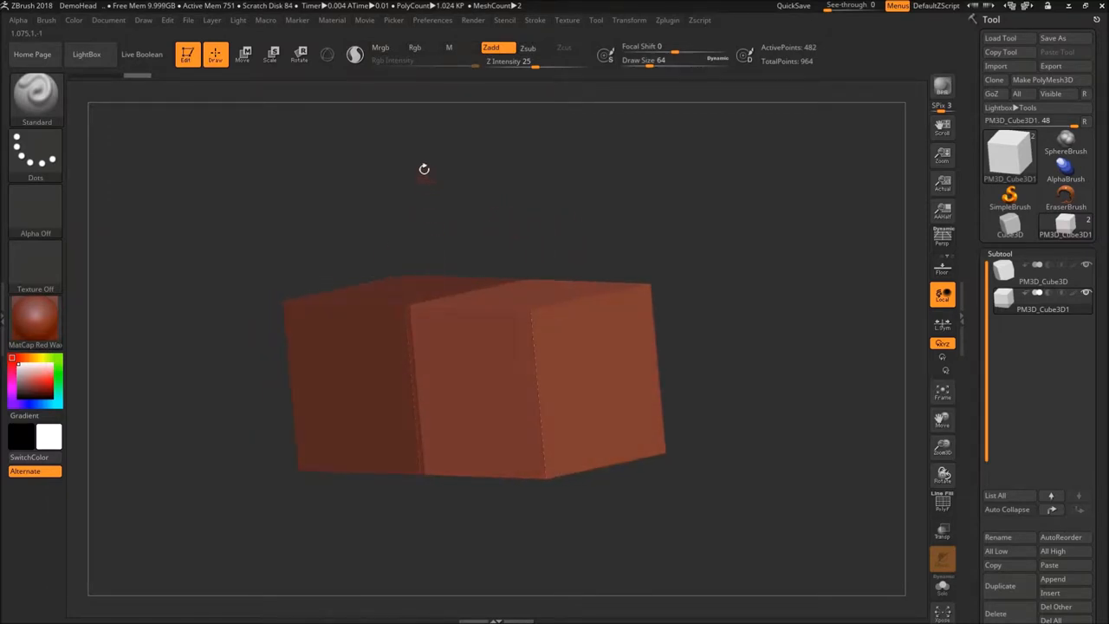
pyautogui.click(298, 53)
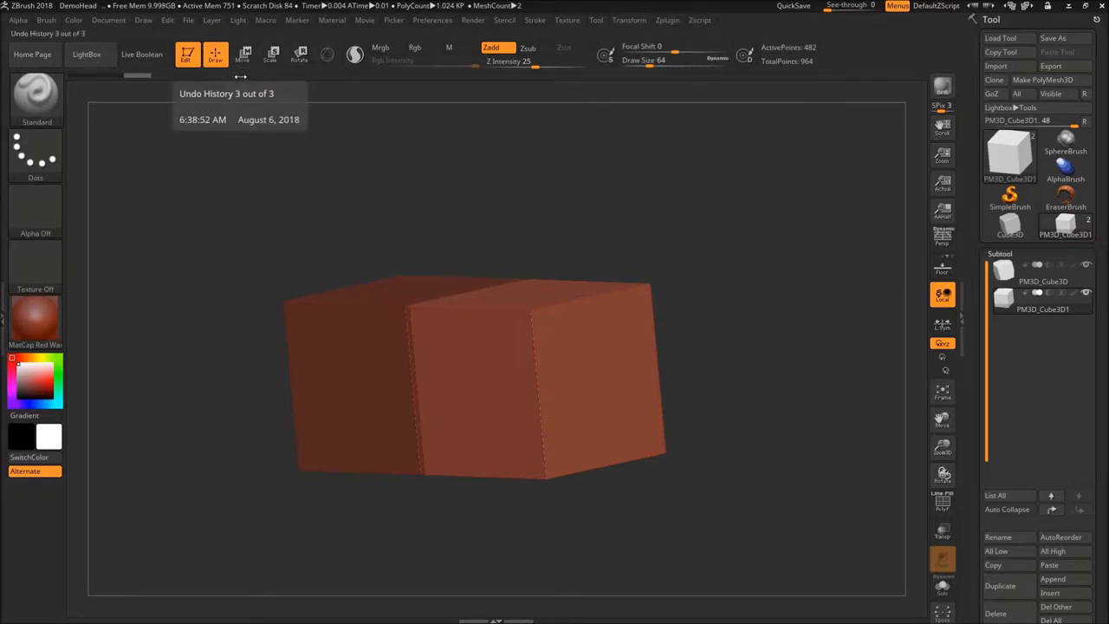
pyautogui.moveTo(244, 54)
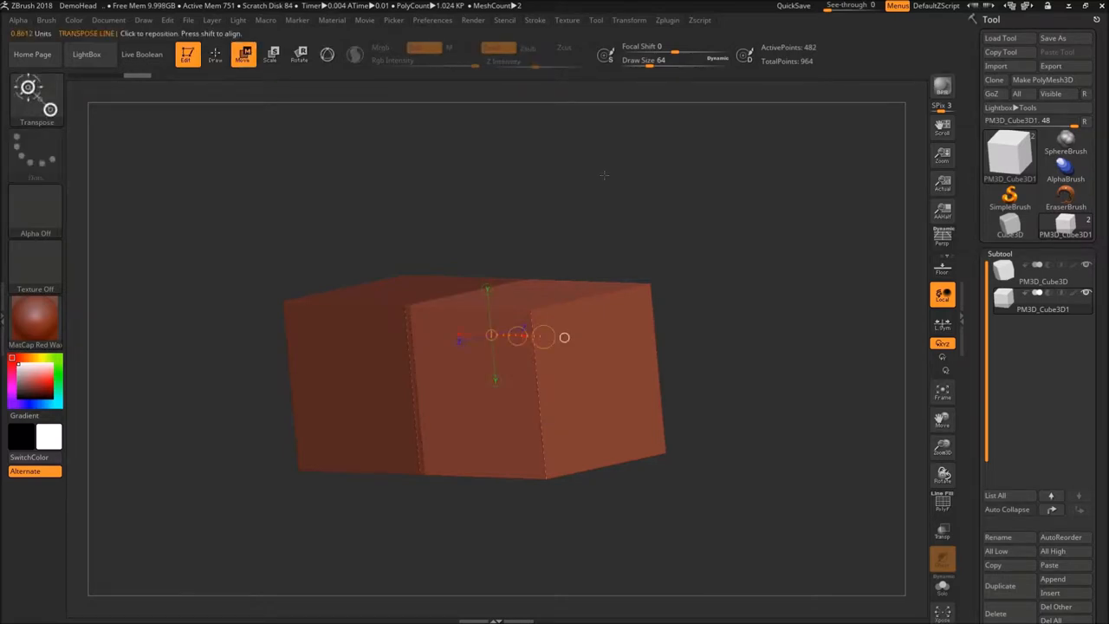
# Snap the camera to the front view so the cubes appear as flat squares.
pyautogui.click(327, 54)
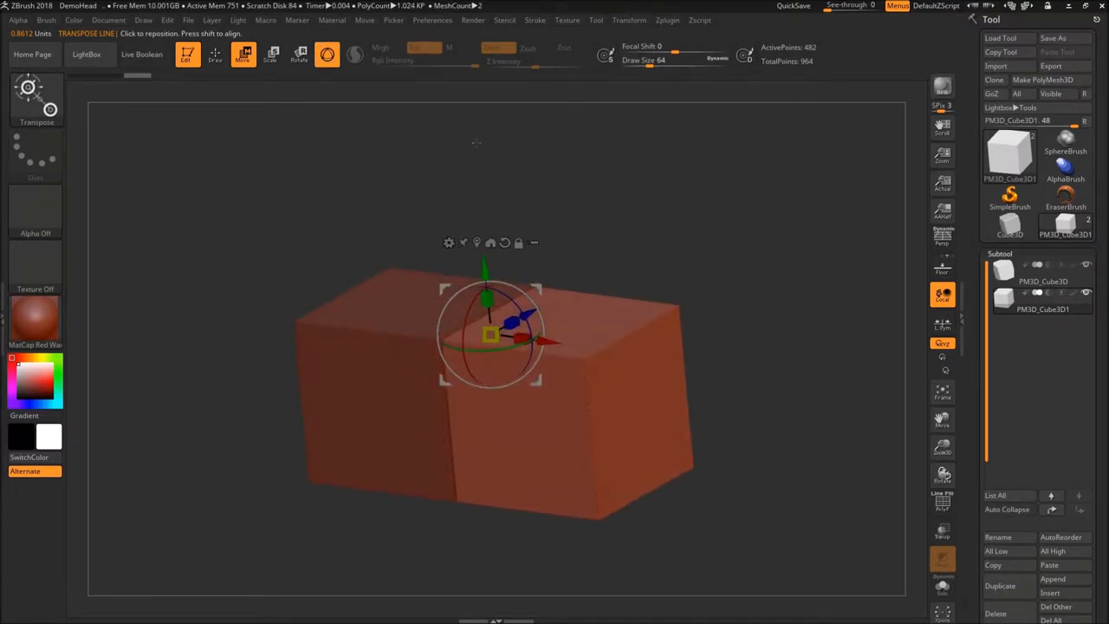
pyautogui.click(327, 53)
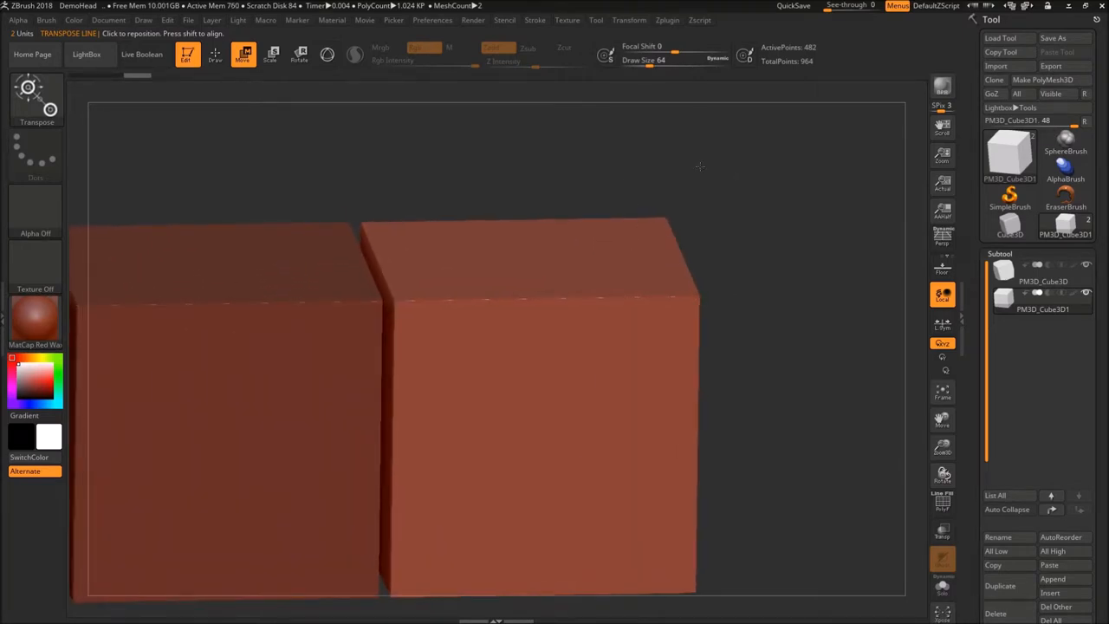
pyautogui.moveTo(247, 290); pyautogui.dragTo(578, 288)
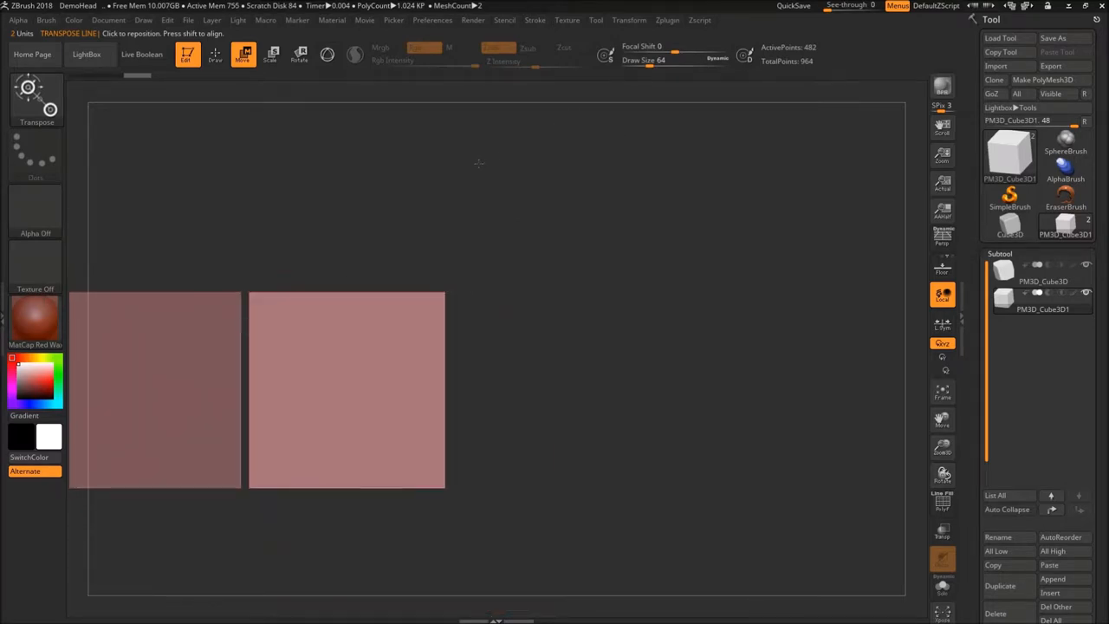
# Draw a Move transpose line diagonally across the right cube.
pyautogui.moveTo(268, 334); pyautogui.dragTo(485, 335)
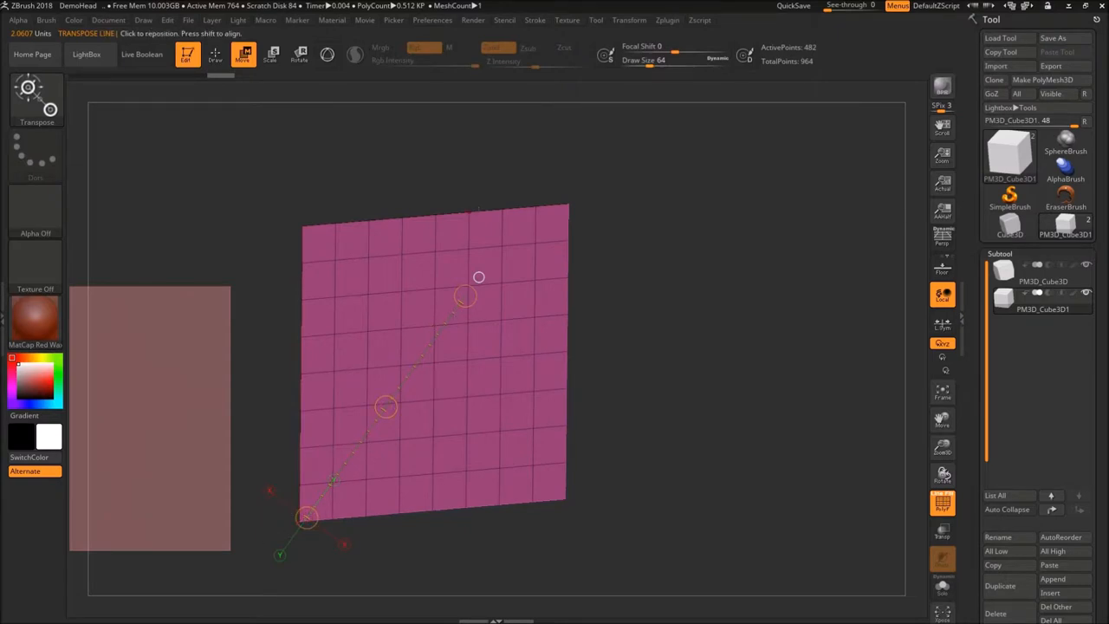
# Snap back to the front view so the transpose line stands vertical through the cube.
pyautogui.moveTo(479, 277); pyautogui.dragTo(466, 295)
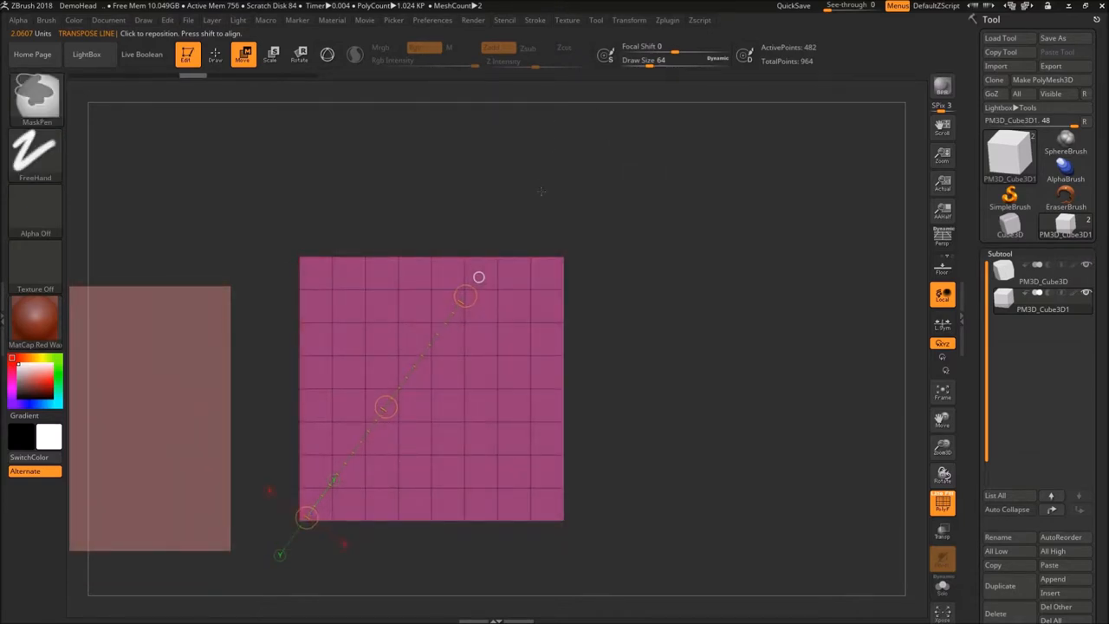
pyautogui.moveTo(479, 277)
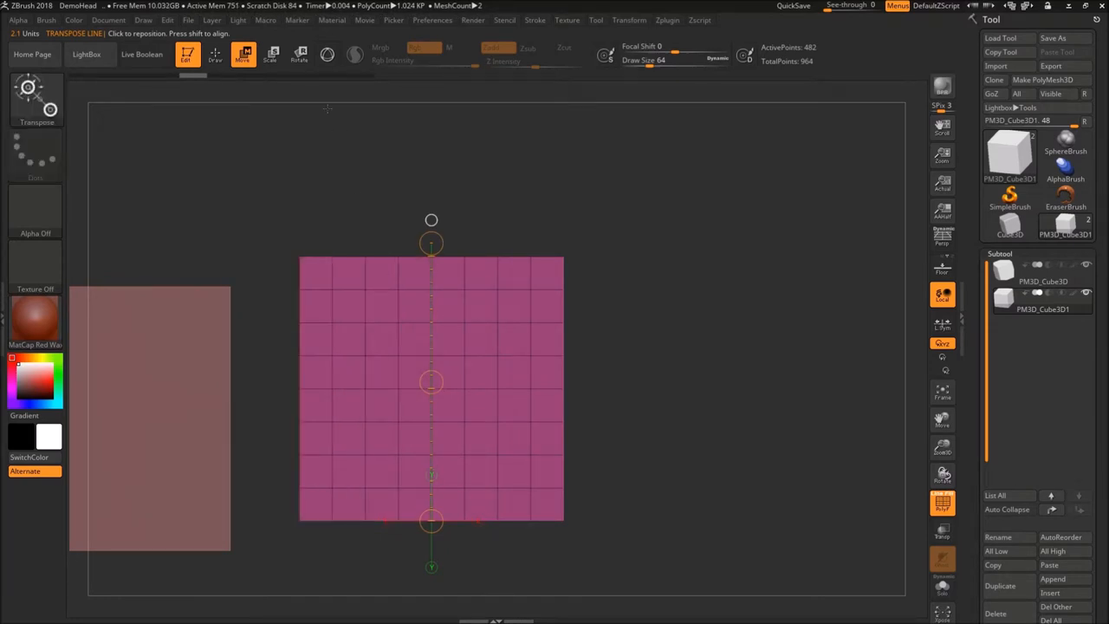
# Switch the transpose line to Rotate so it acts as the cube's vertical rotation axis.
pyautogui.click(272, 54)
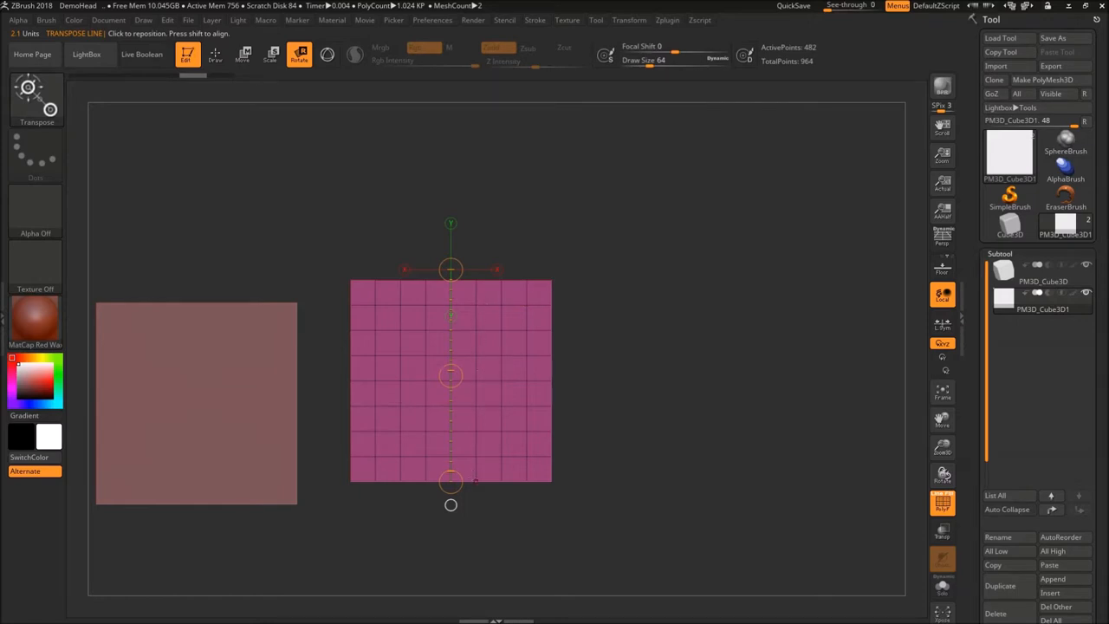
pyautogui.click(450, 481)
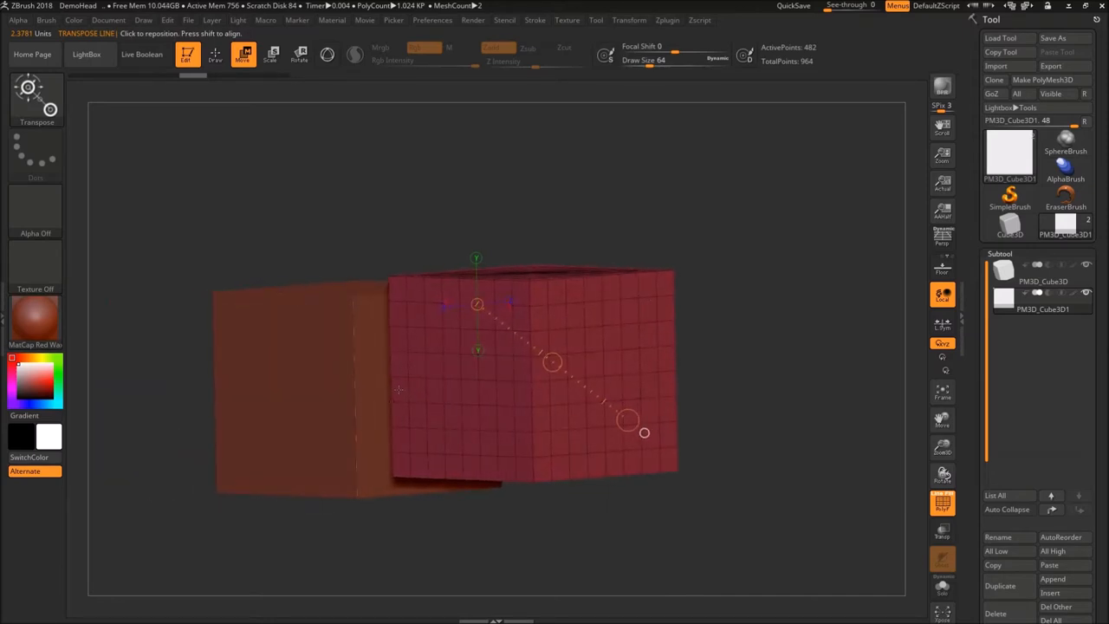
pyautogui.moveTo(671, 370)
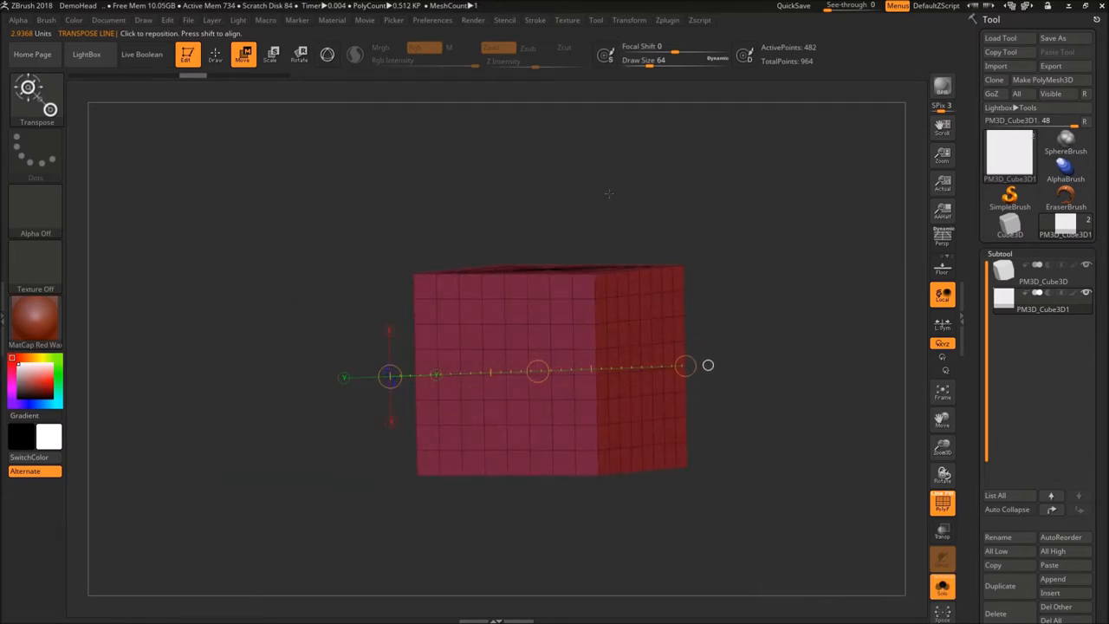
# Slide the right cube along its transpose line away from the left cube.
pyautogui.moveTo(390, 377); pyautogui.dragTo(414, 373)
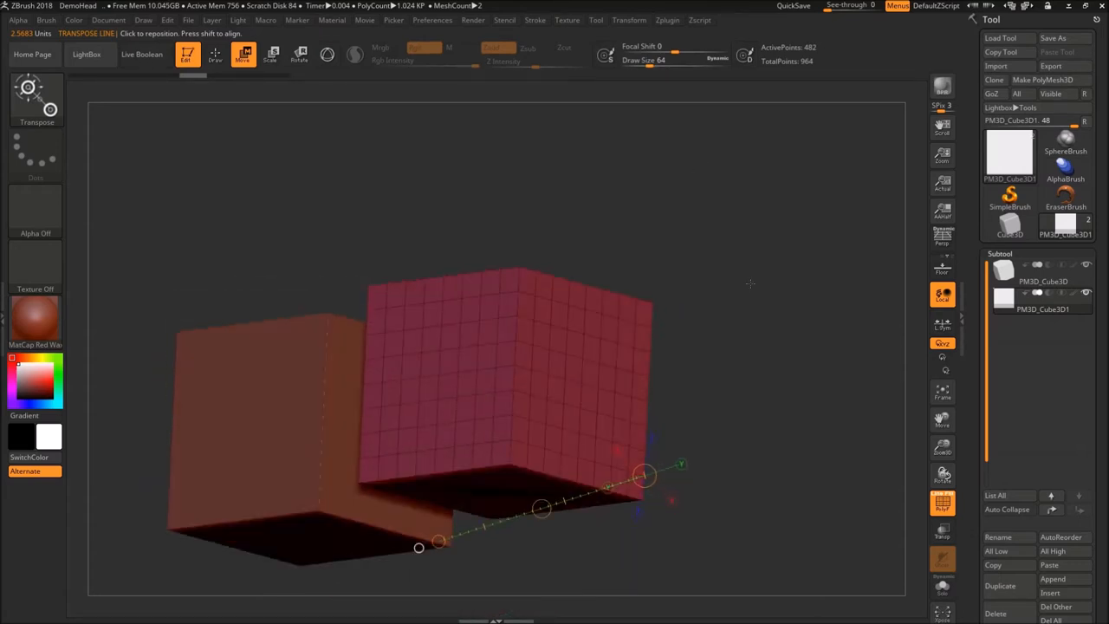
# Slide the right cube along the diagonal line, then return to Draw mode with the Standard brush.
pyautogui.moveTo(645, 475); pyautogui.dragTo(521, 264)
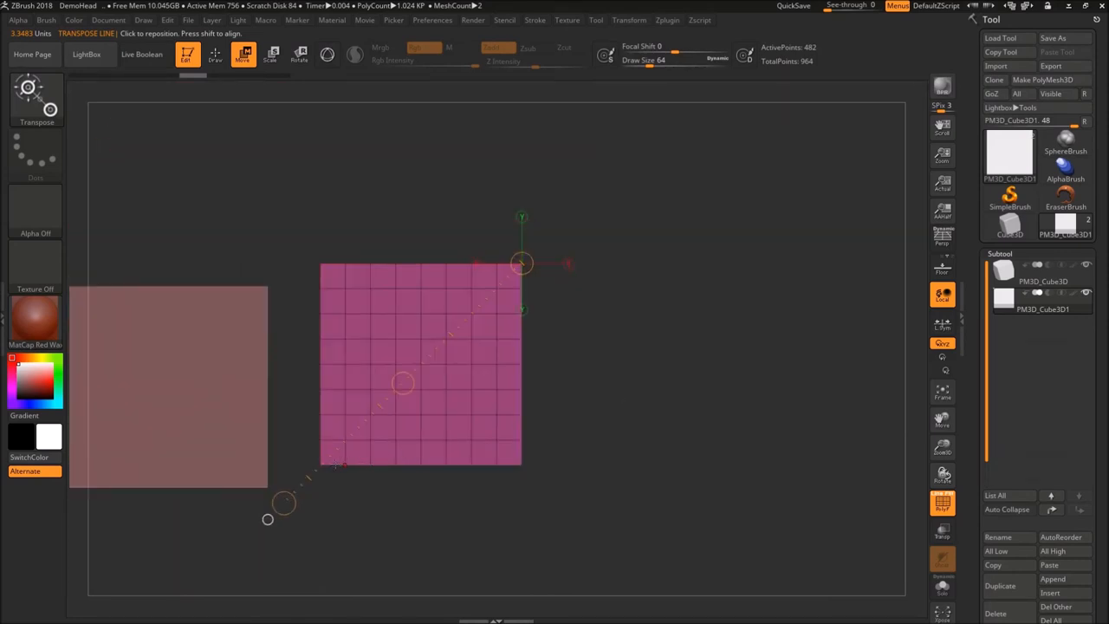
pyautogui.moveTo(522, 262); pyautogui.dragTo(620, 465)
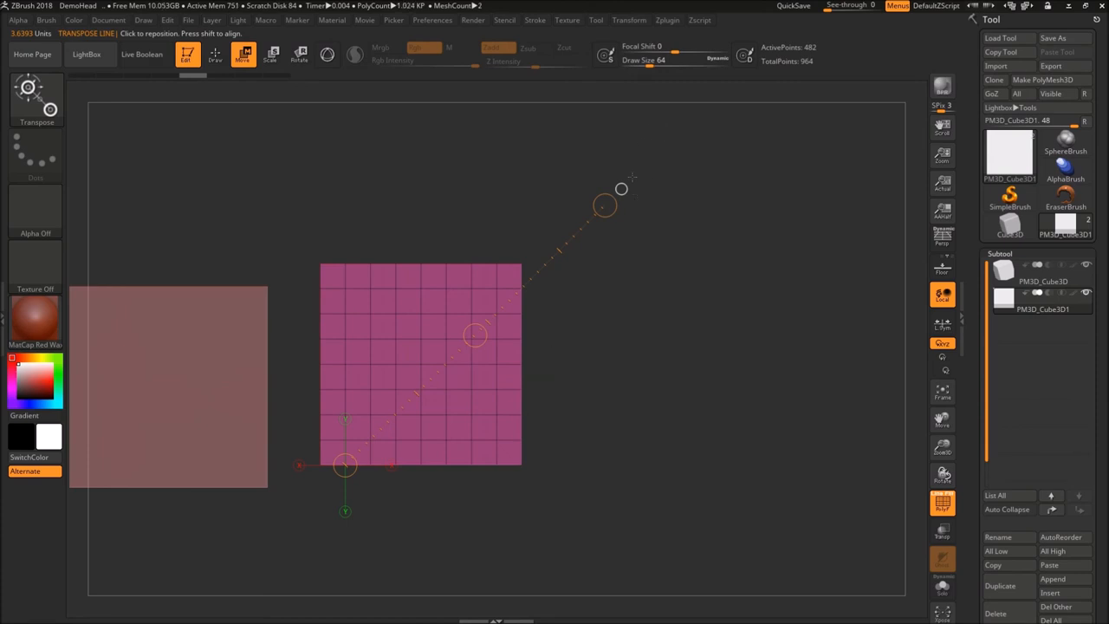
pyautogui.click(215, 54)
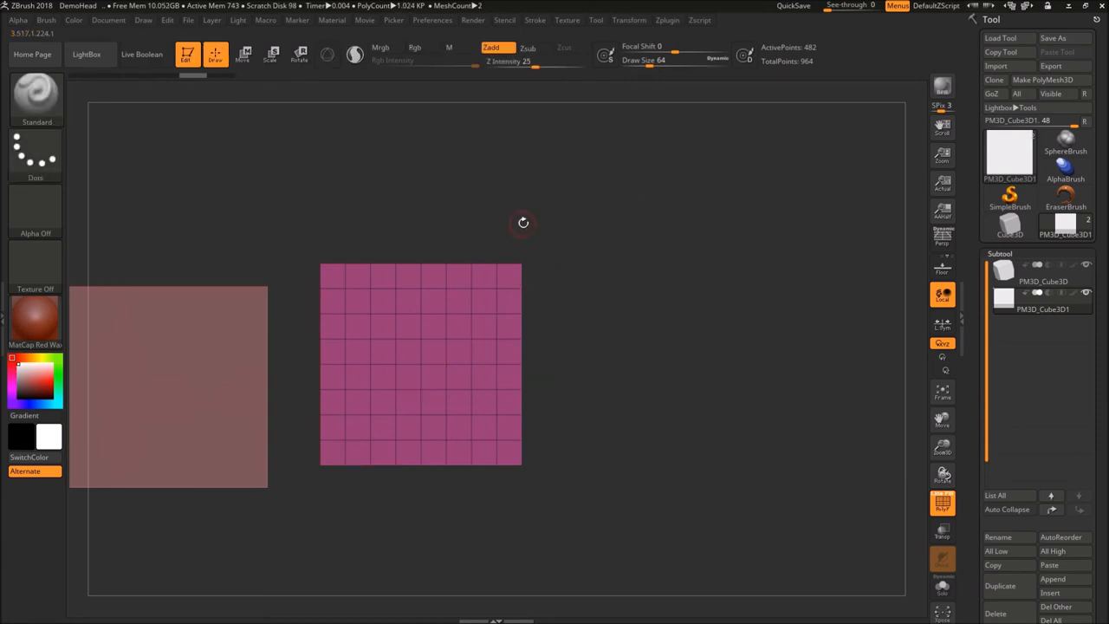
pyautogui.moveTo(522, 230)
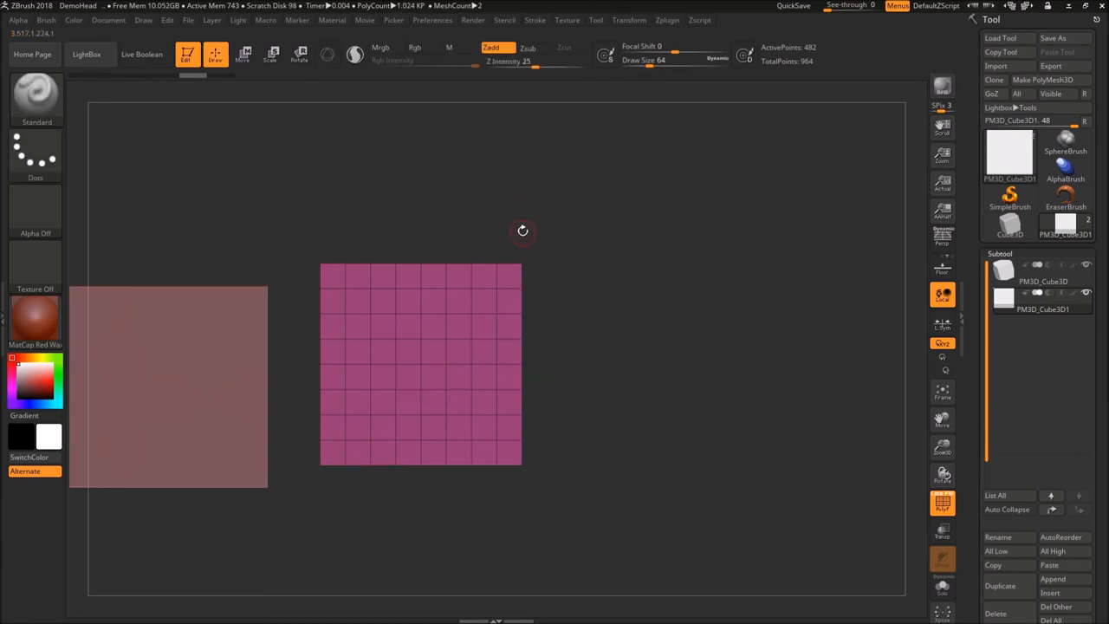